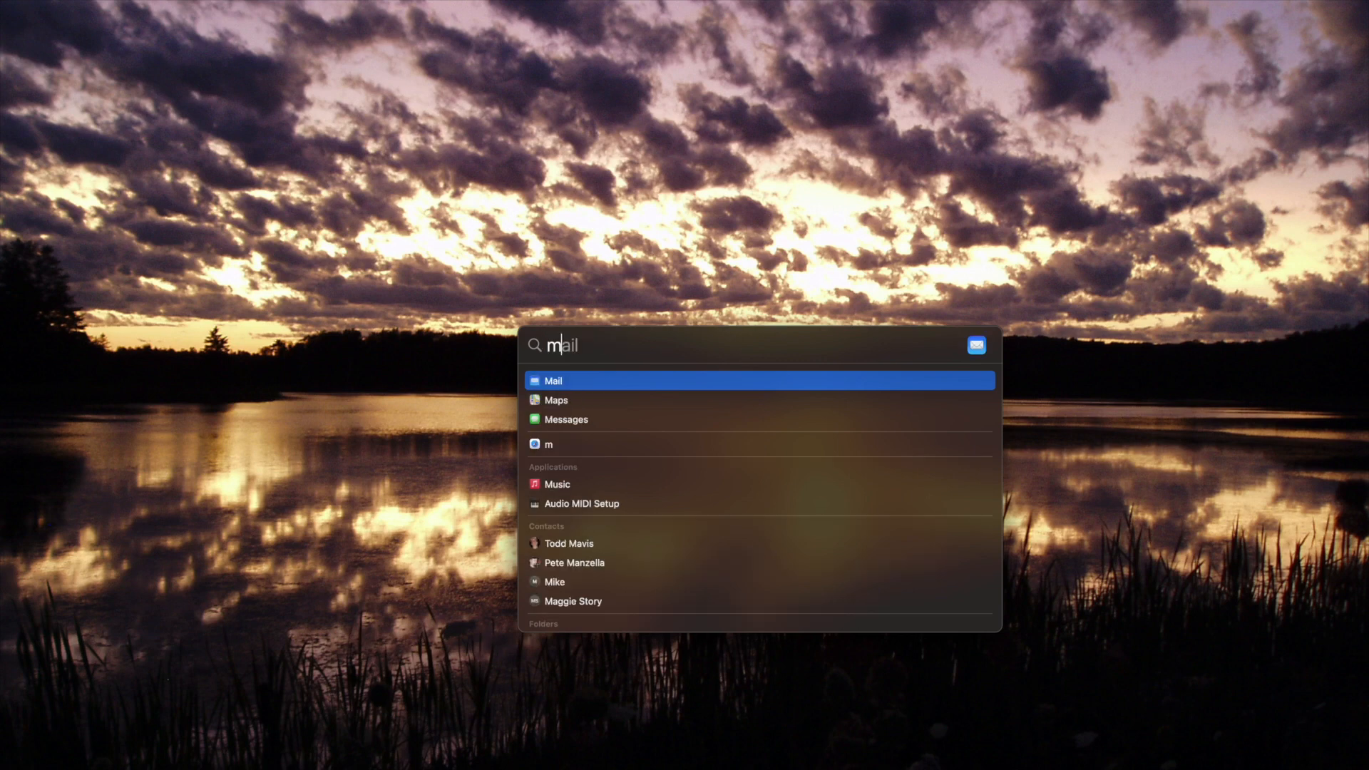
# Search Spotlight for 'mpc Beats' and launch MPC Beats.
pyautogui.write('mpc Beats')
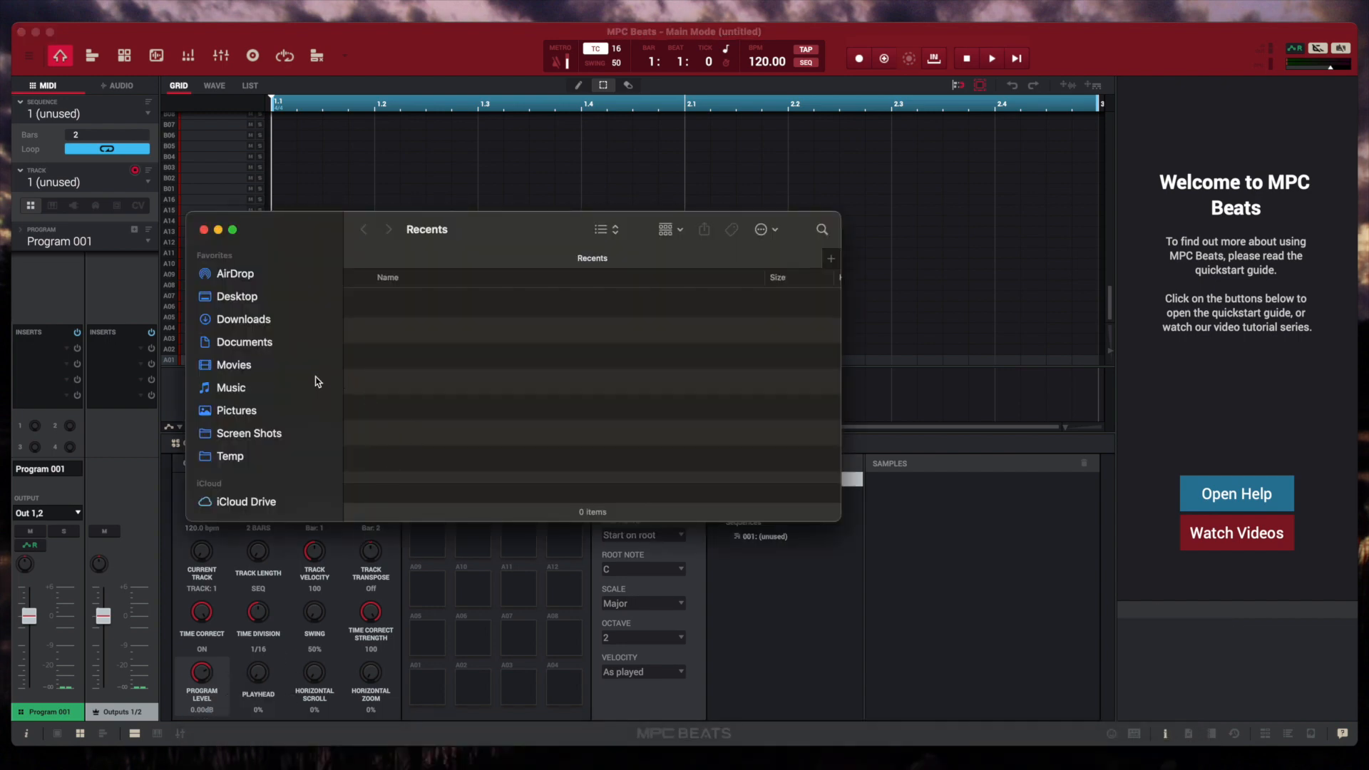
pyautogui.moveTo(251, 325)
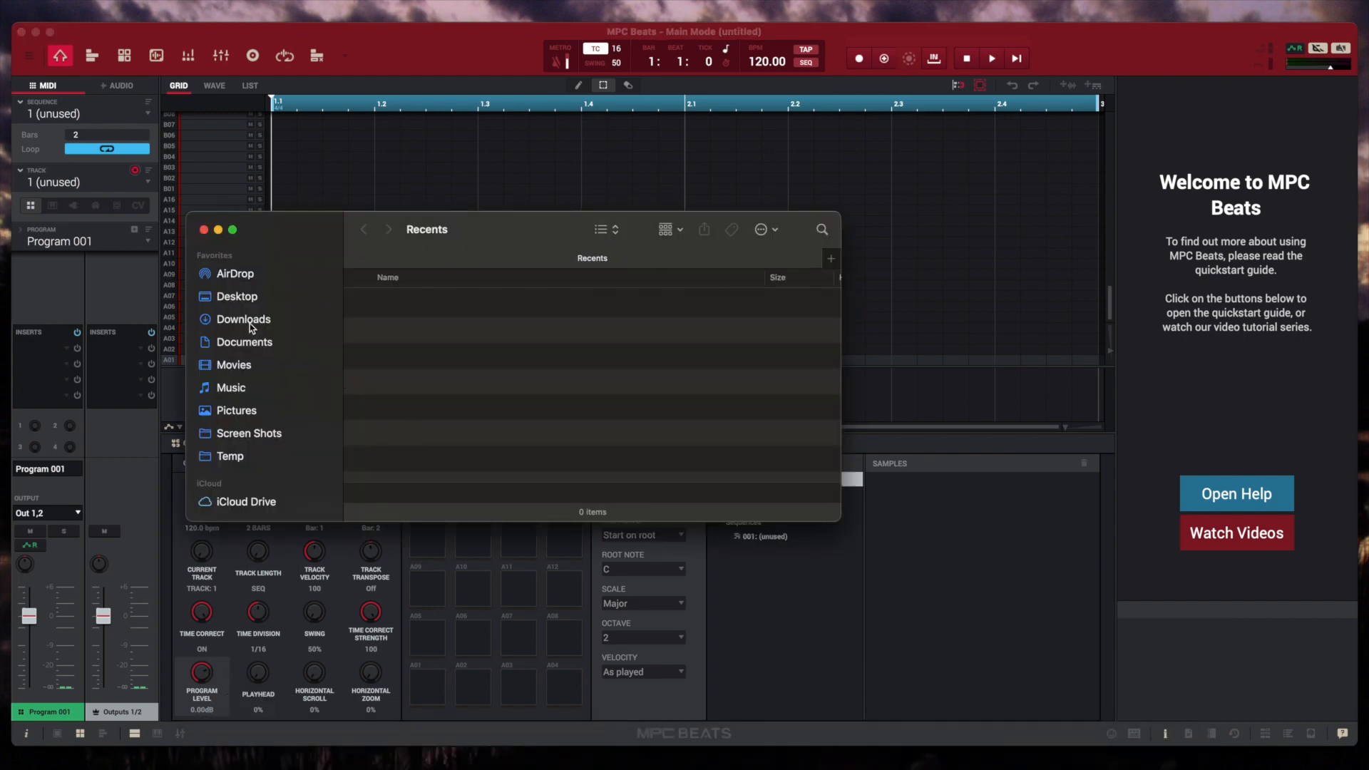
# Open Breaking Bad (bootleg) Kits.xpn from Downloads > MPC Expansion.
pyautogui.click(242, 319)
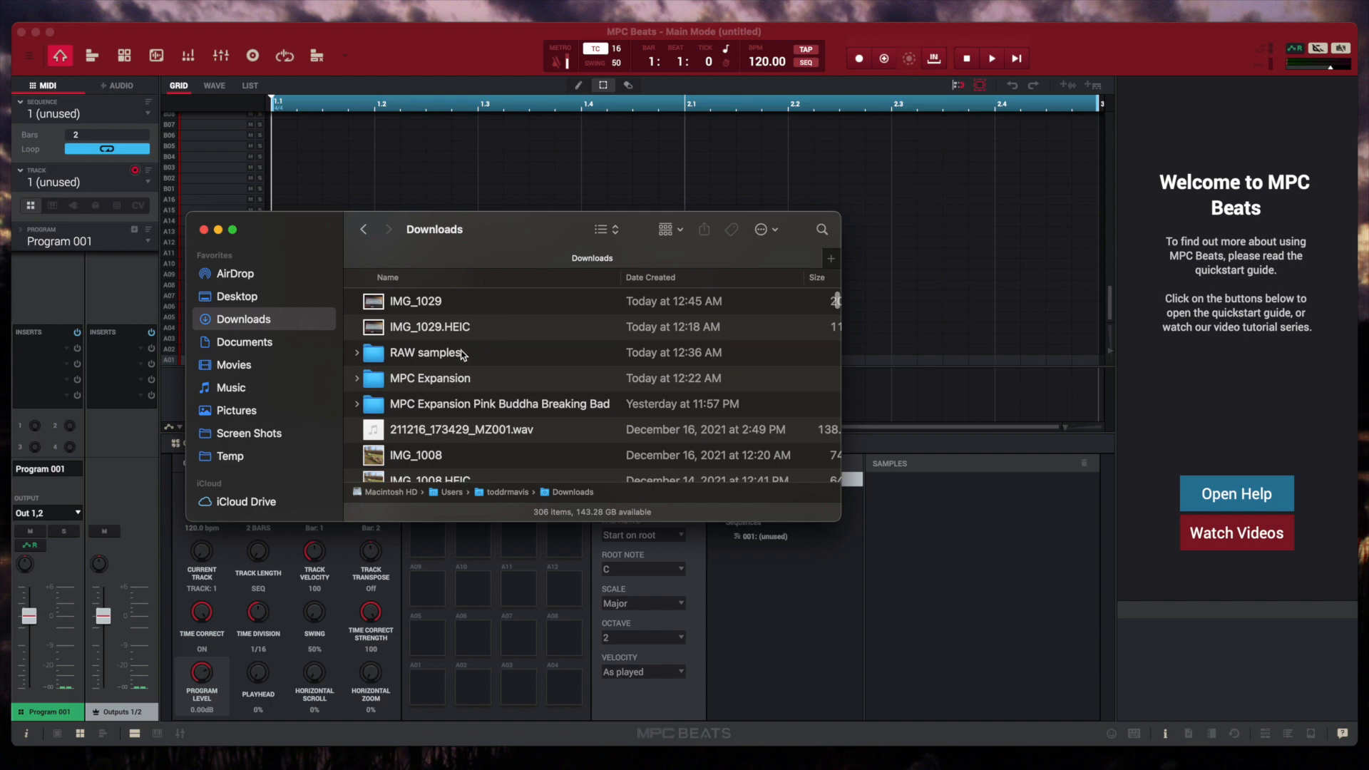
pyautogui.doubleClick(429, 378)
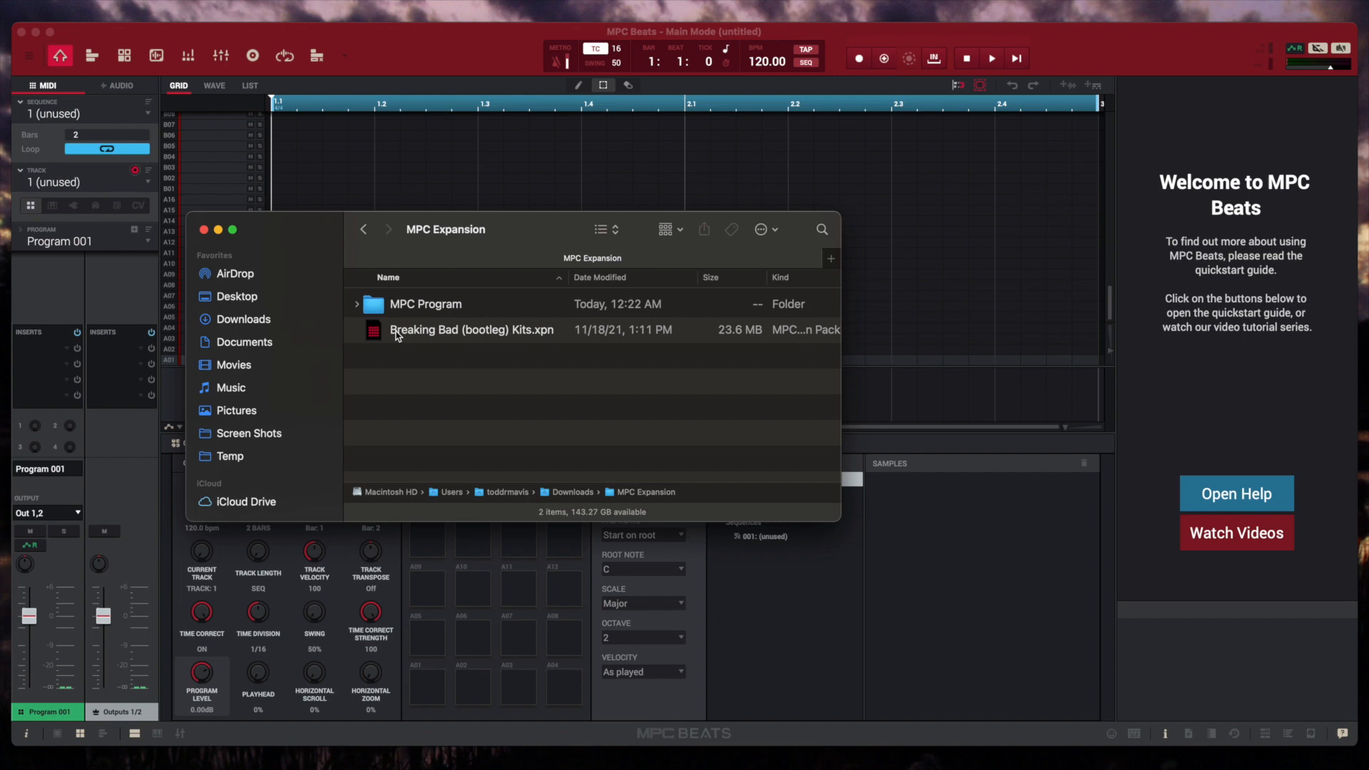
pyautogui.press('cmd+a')
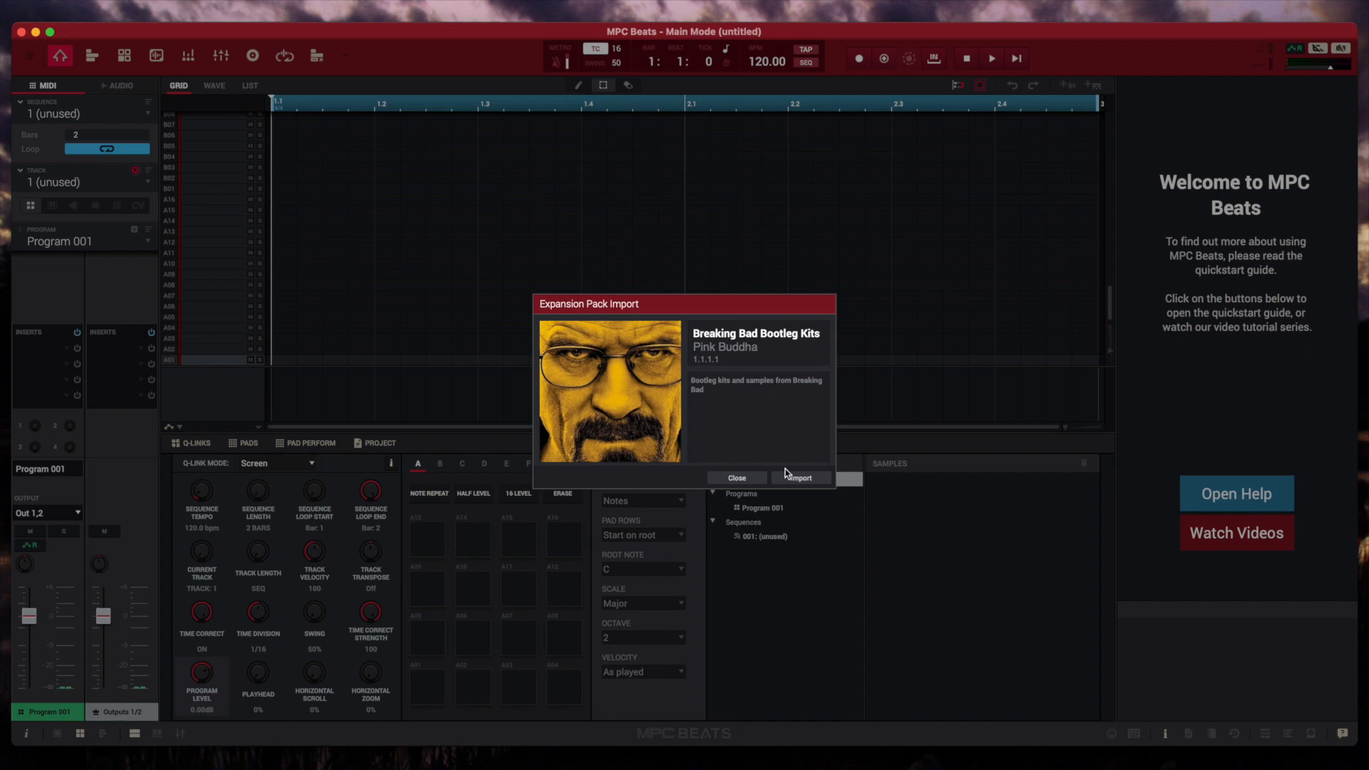
# Import the Breaking Bad Bootleg Kits pack by Pink Buddha into MPC Beats.
pyautogui.click(801, 478)
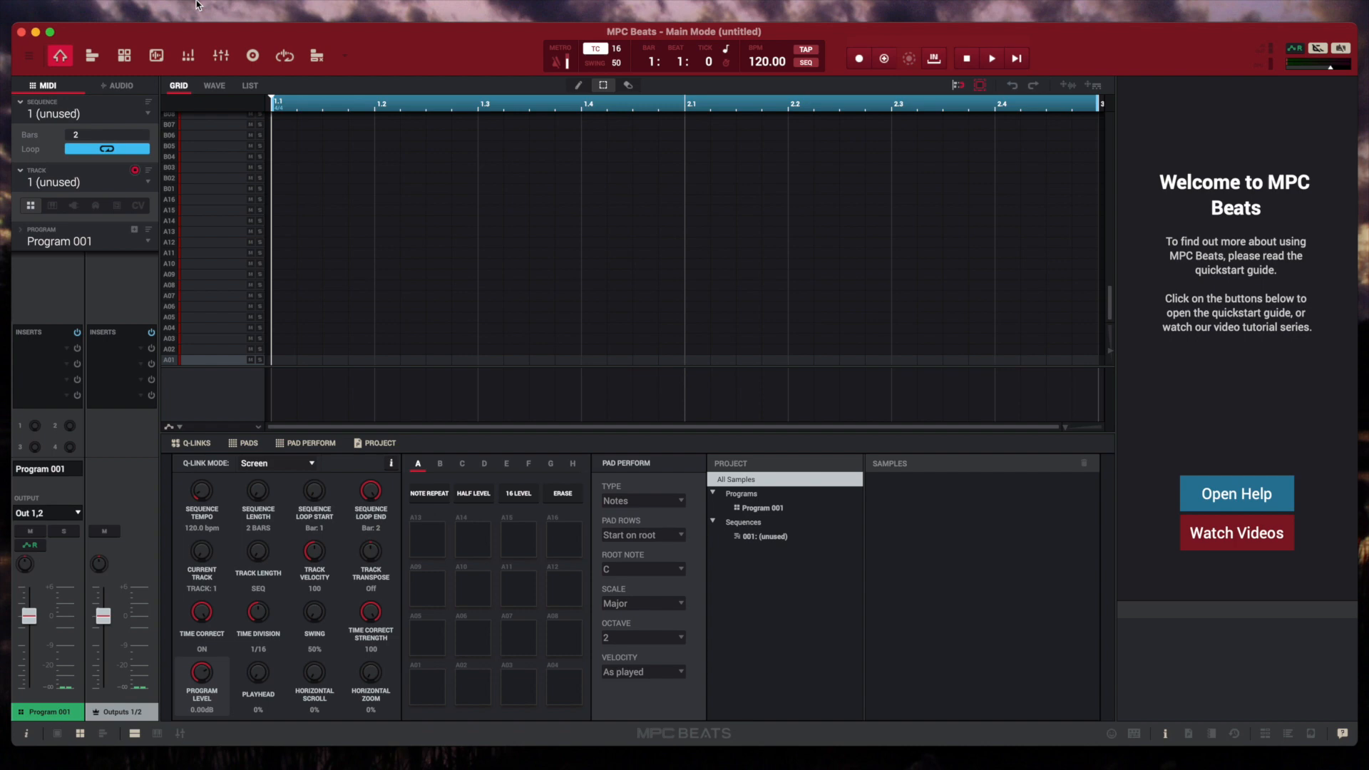
pyautogui.click(178, 9)
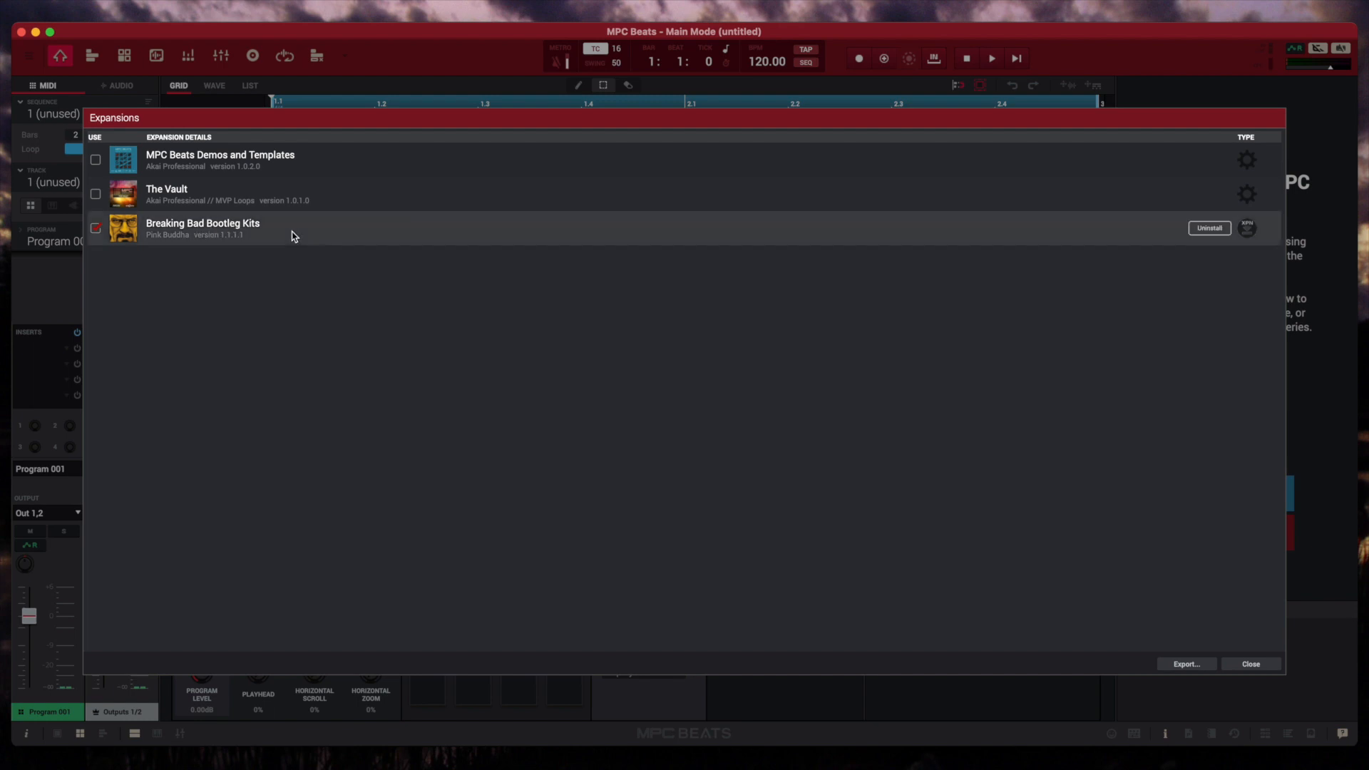
pyautogui.moveTo(349, 240)
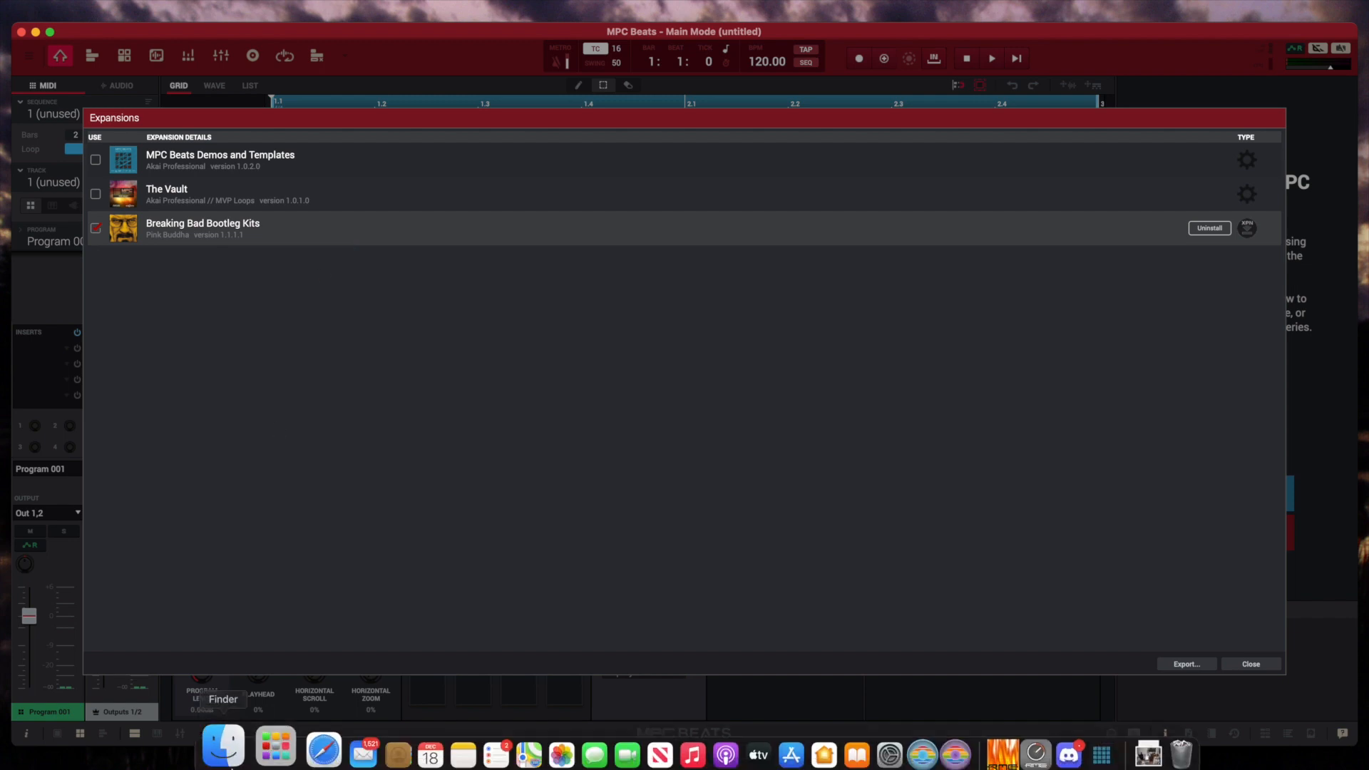
# Bring Finder to the front and scroll its sidebar down to Locations.
pyautogui.click(222, 747)
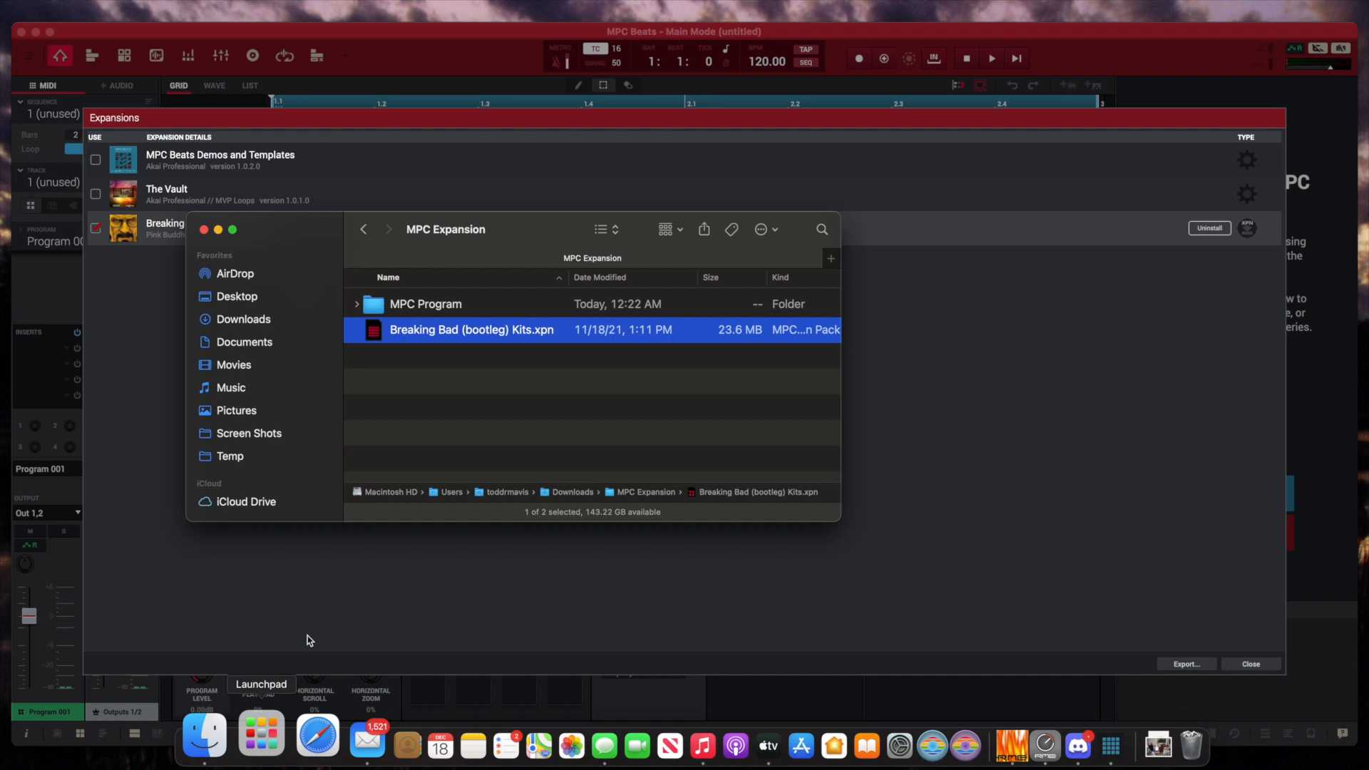
pyautogui.moveTo(437, 342)
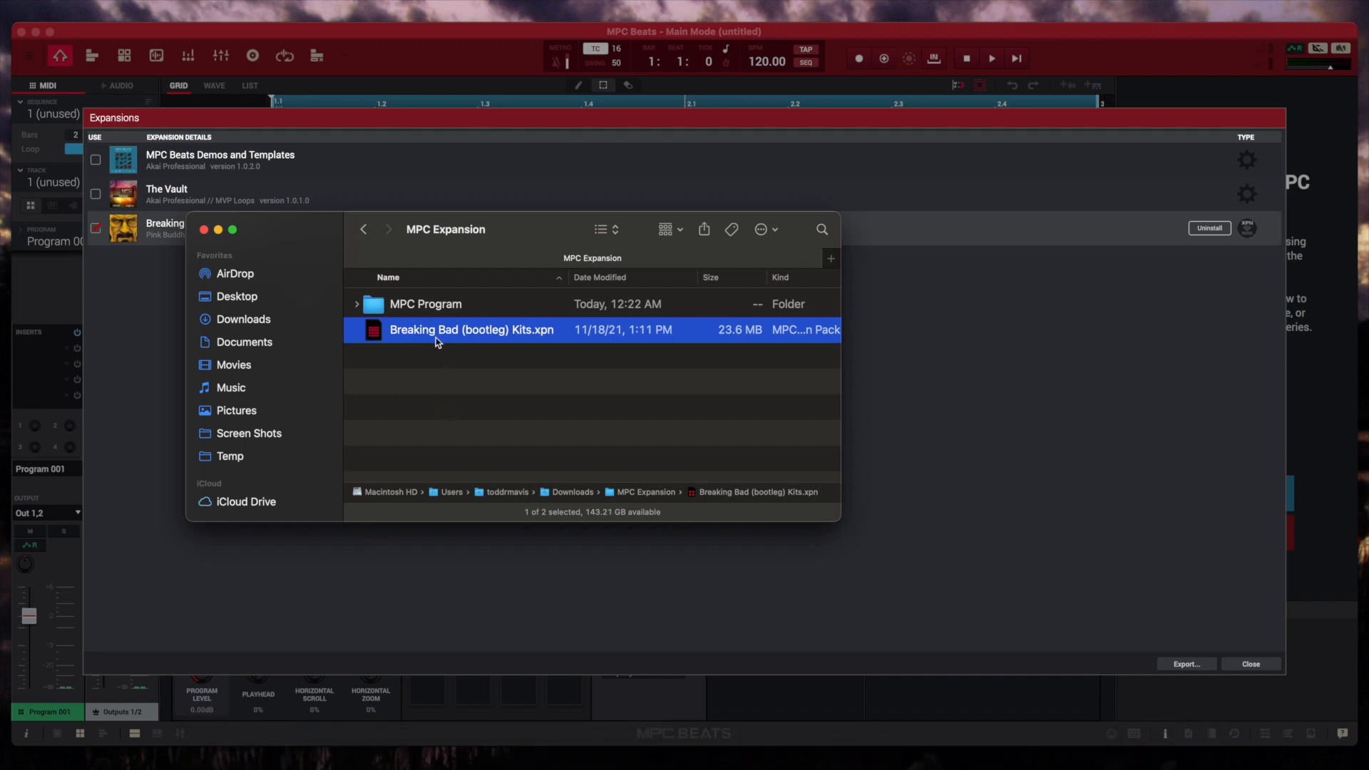
pyautogui.moveTo(262, 408)
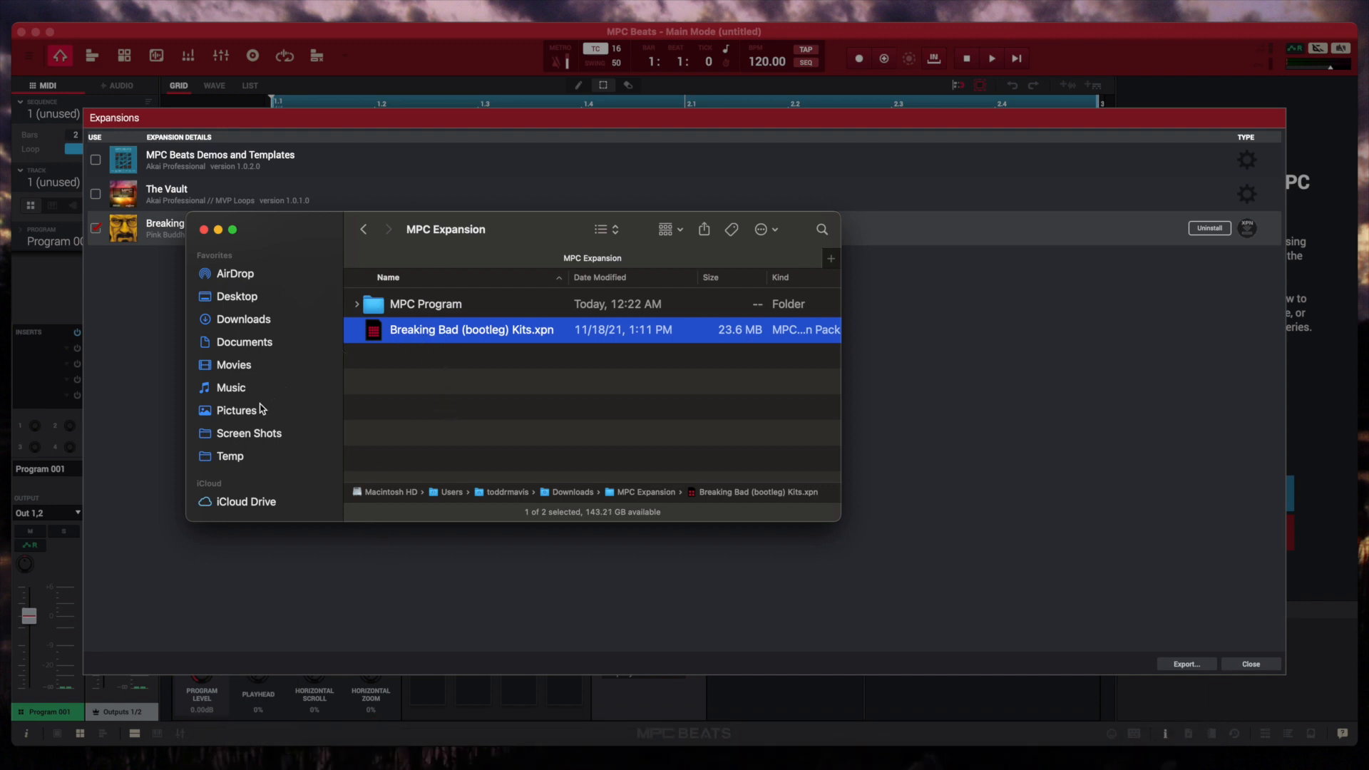
pyautogui.scroll(-3)
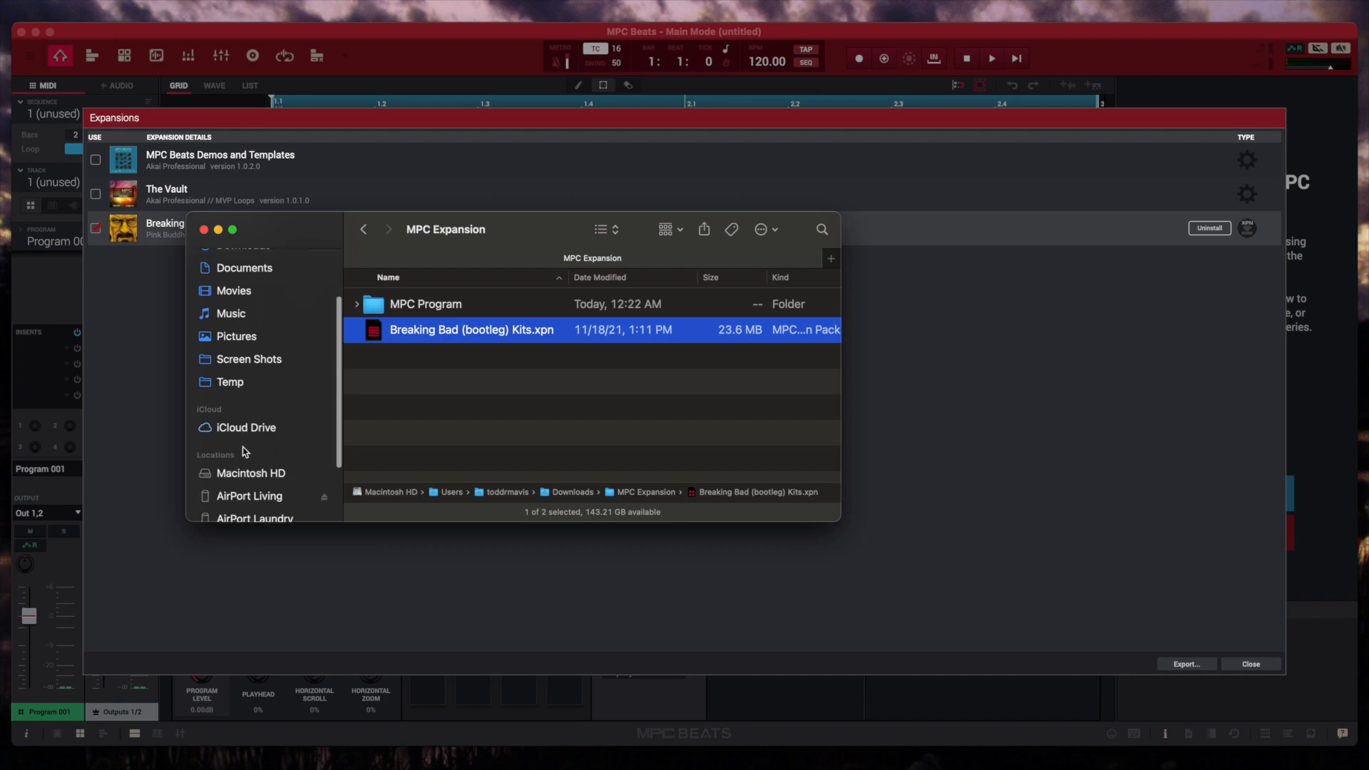
pyautogui.scroll(-3)
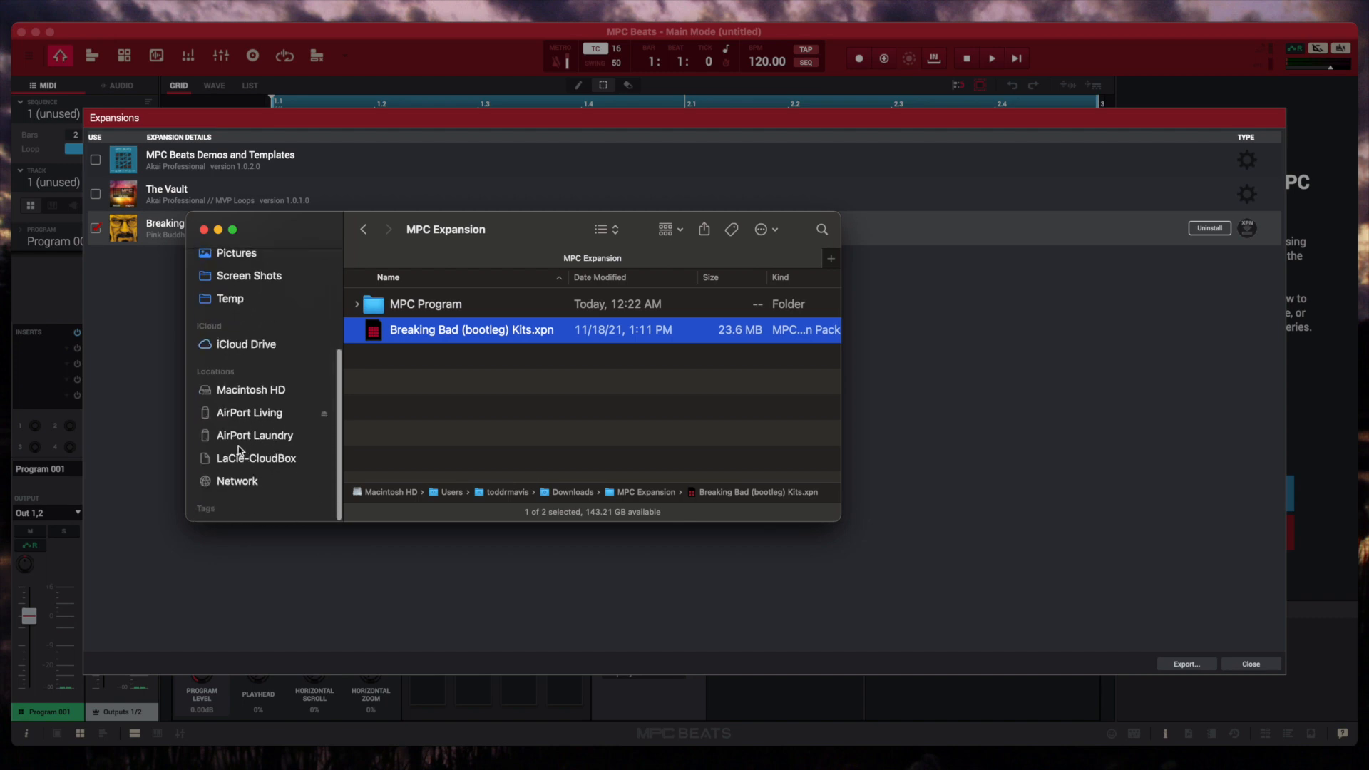
pyautogui.moveTo(253, 436)
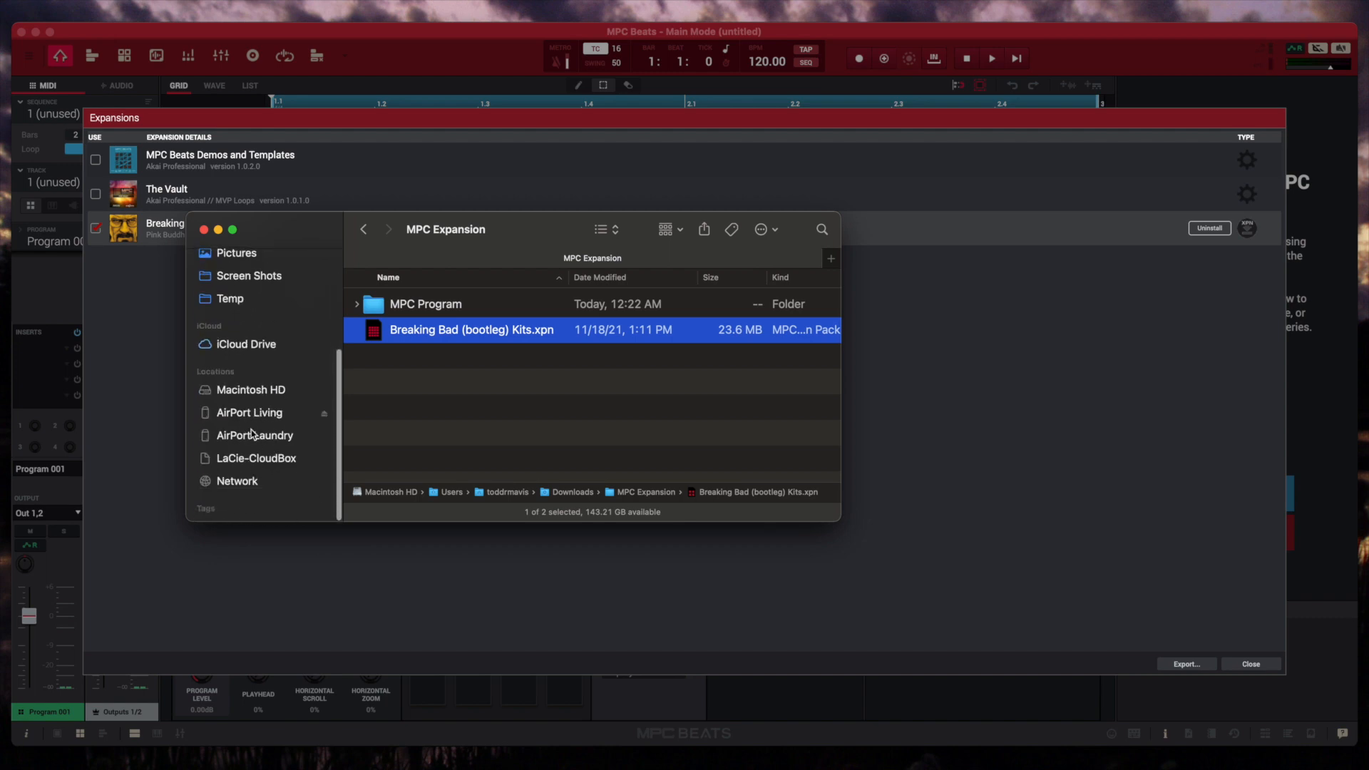